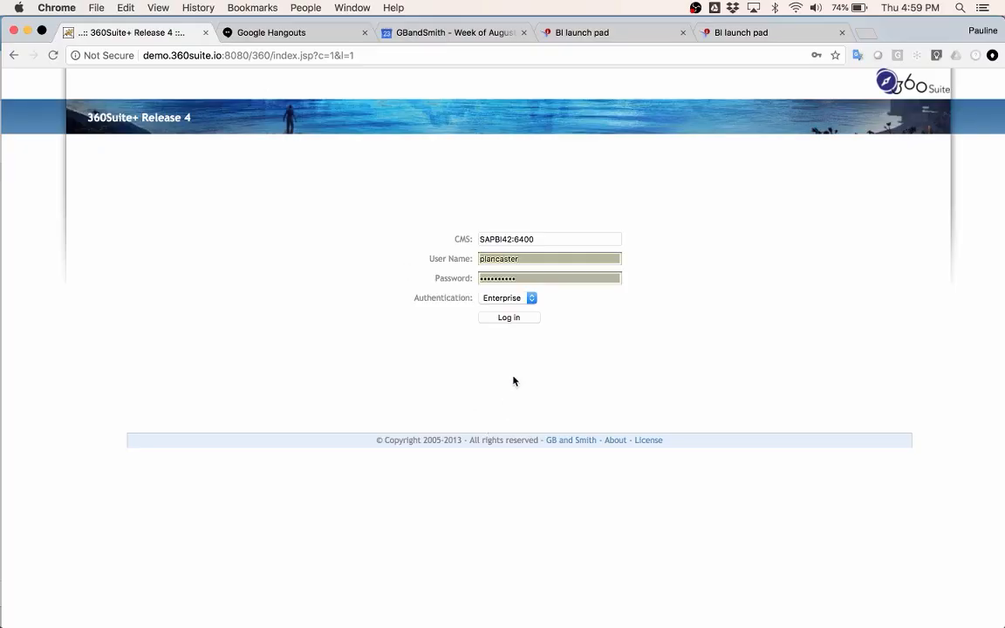
- Log in to the BI server and bring up the Objects folder list near the Tools panel
left_click(510, 317)
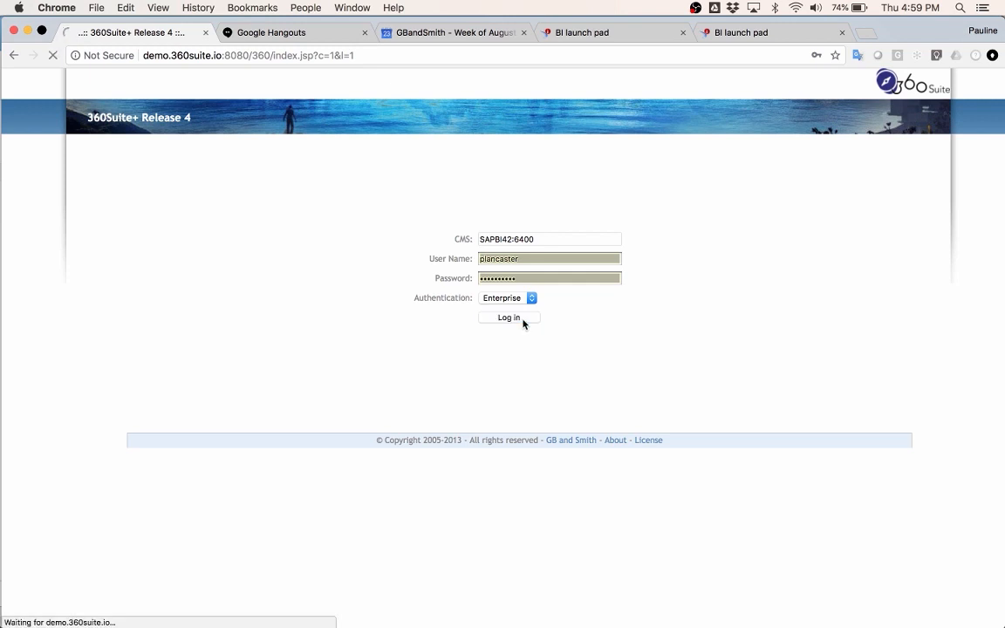
left_click(510, 317)
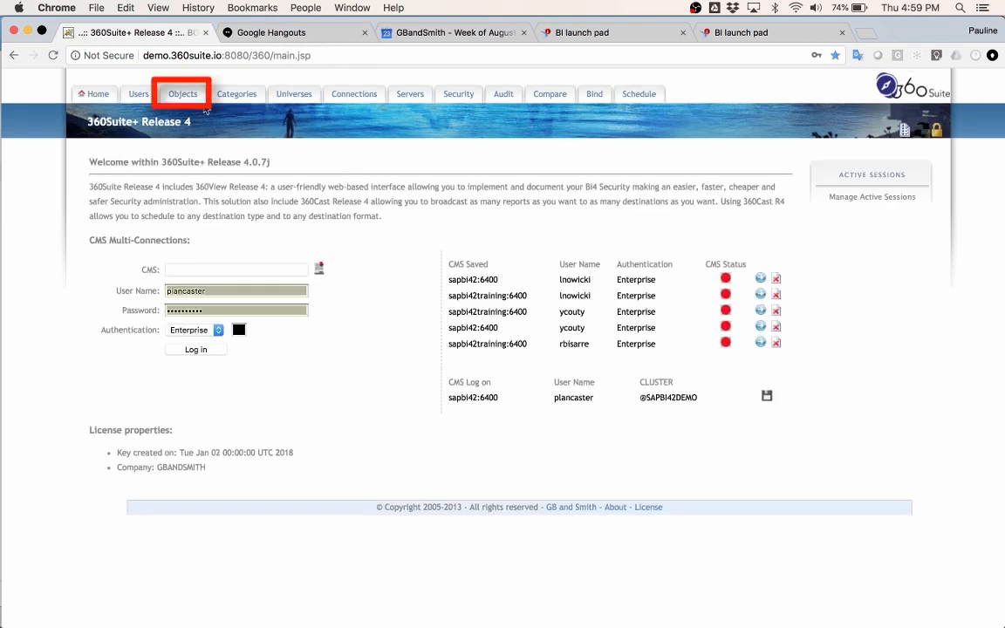
left_click(181, 95)
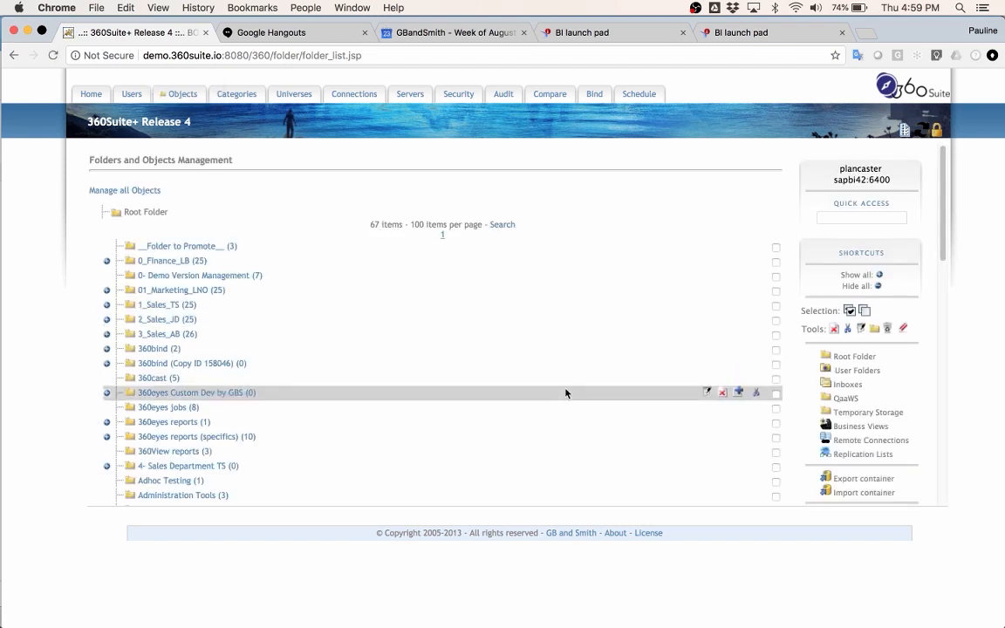
scroll("down", 3)
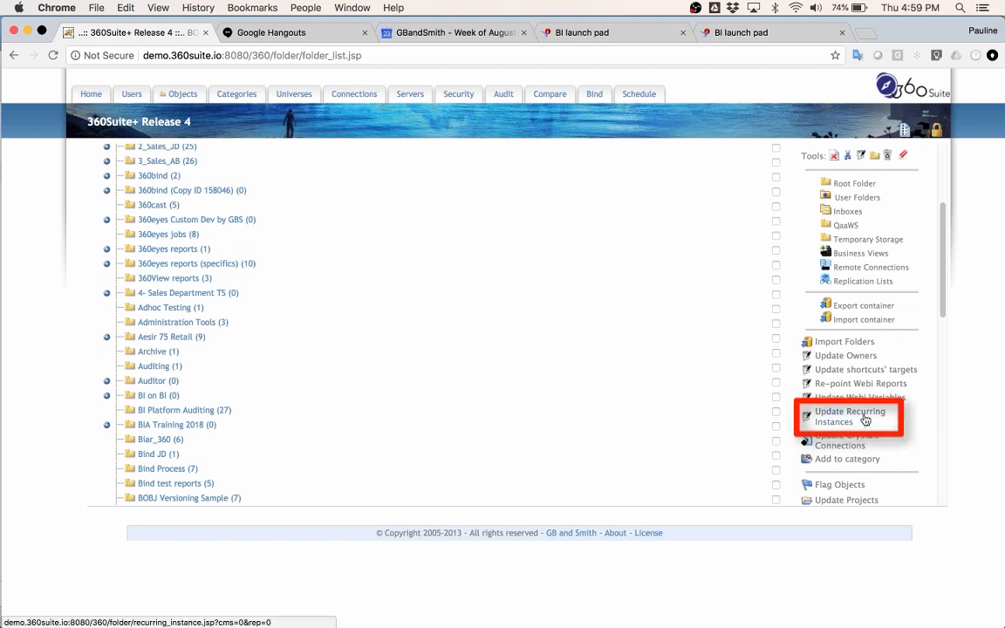
- From Update Recurring Instances, export all recurring instances with Export All ticked
left_click(848, 415)
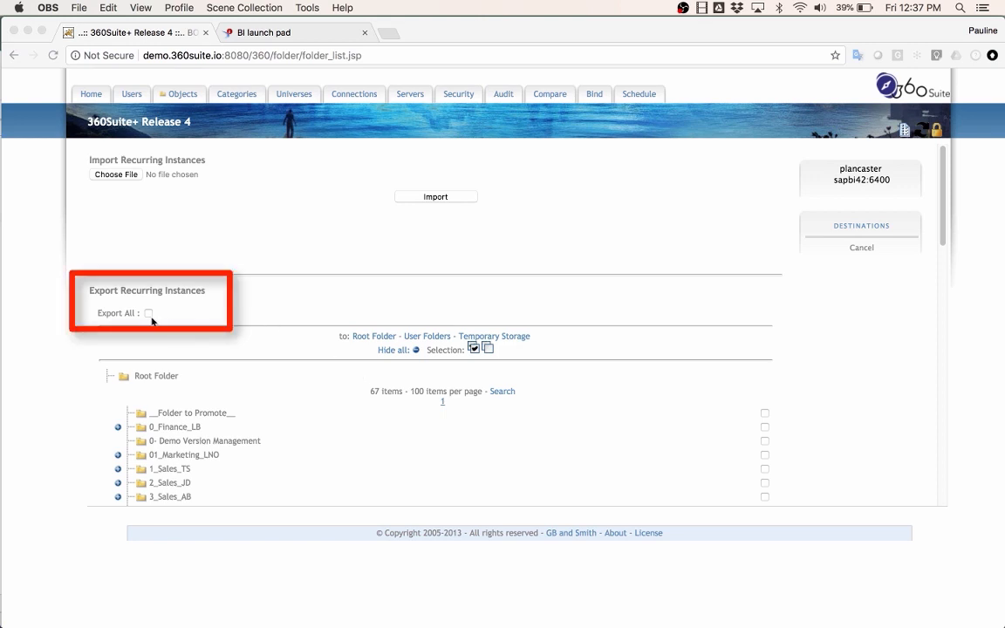
mouse_move(507, 481)
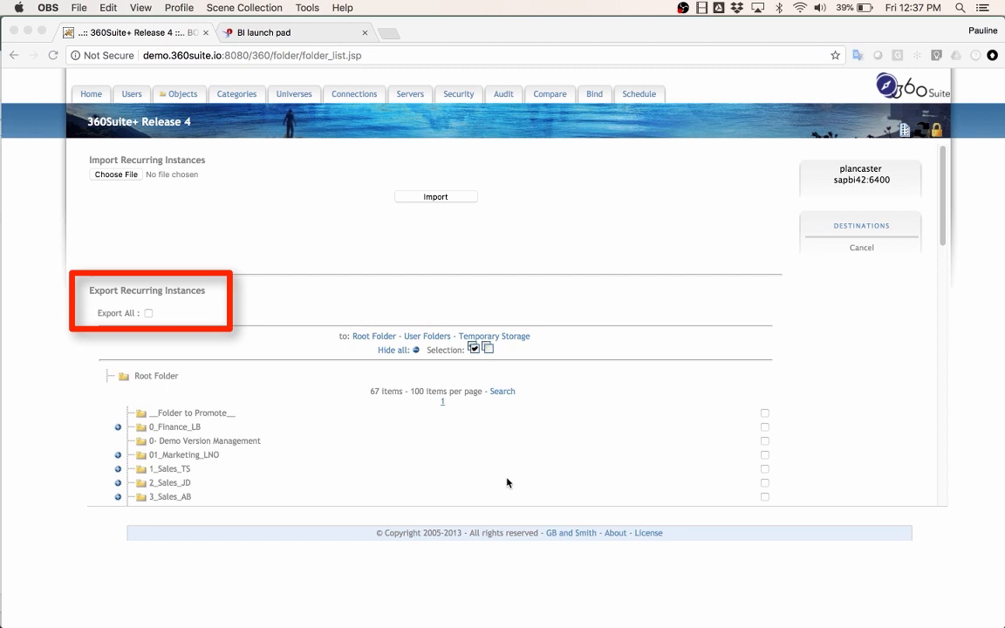
mouse_move(530, 495)
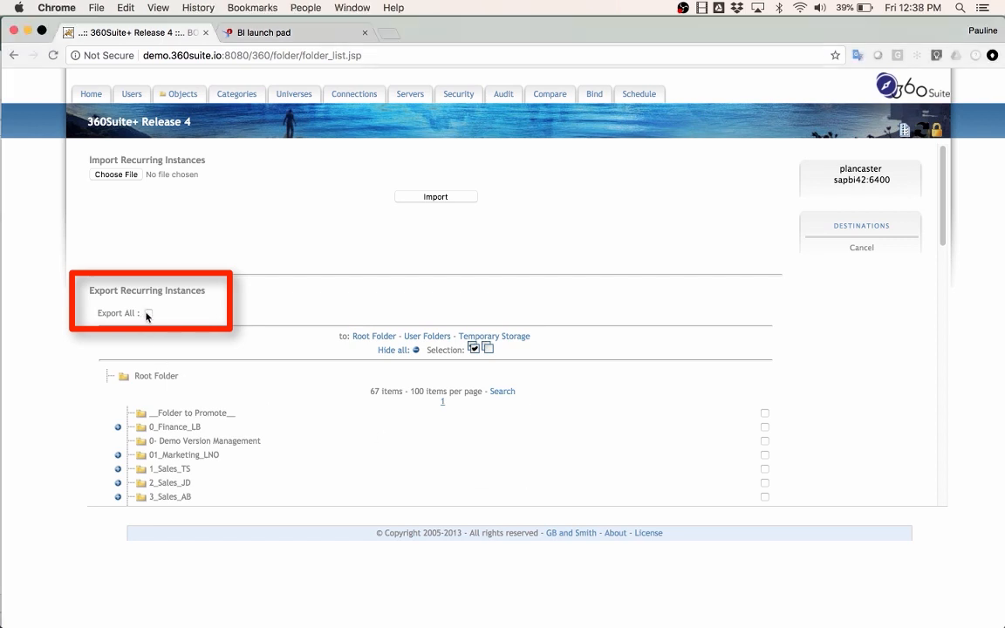
left_click(148, 314)
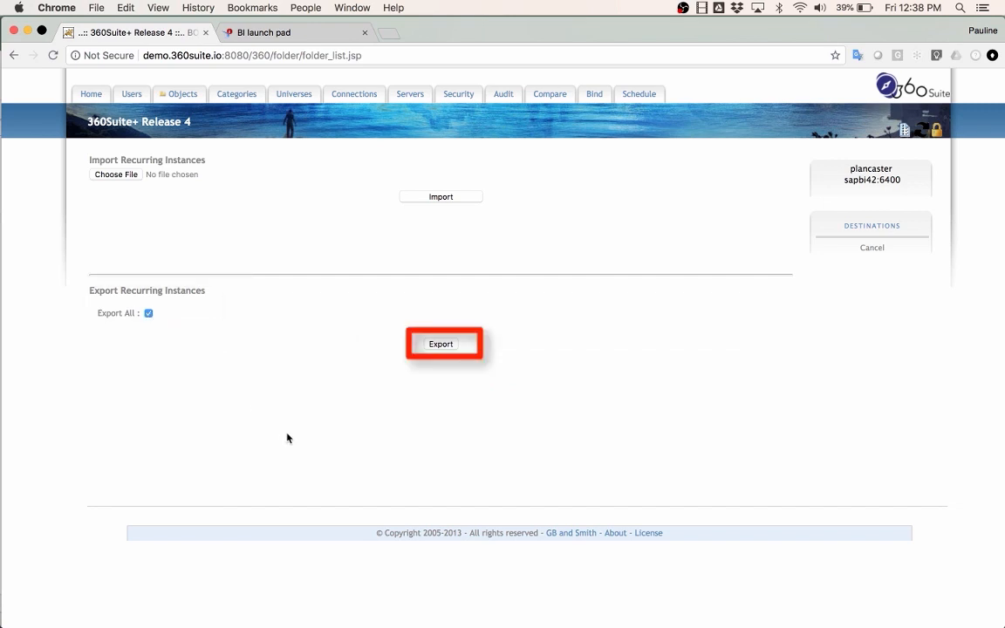
left_click(440, 343)
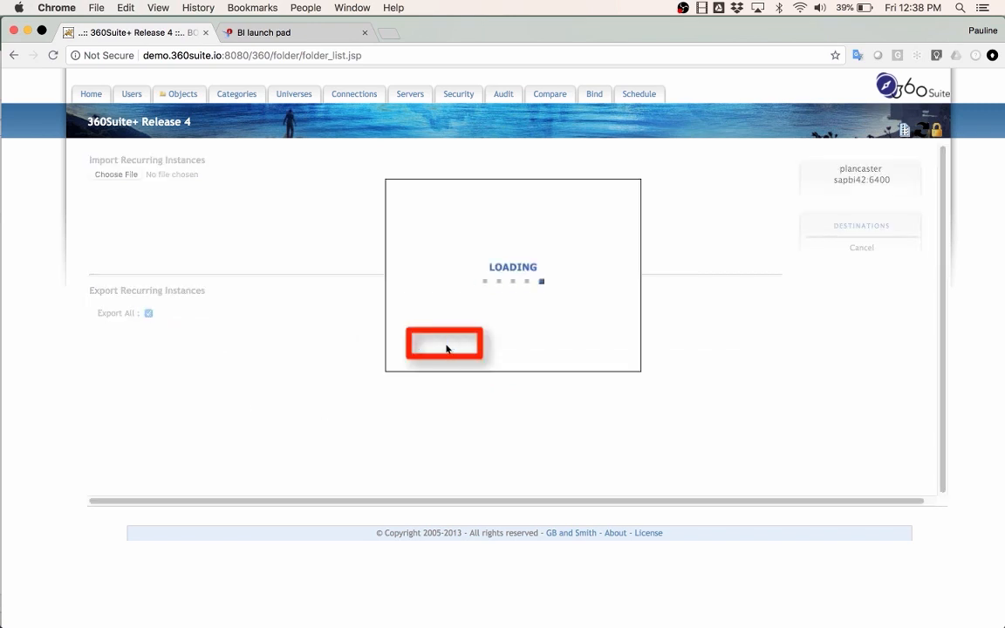
left_click(443, 343)
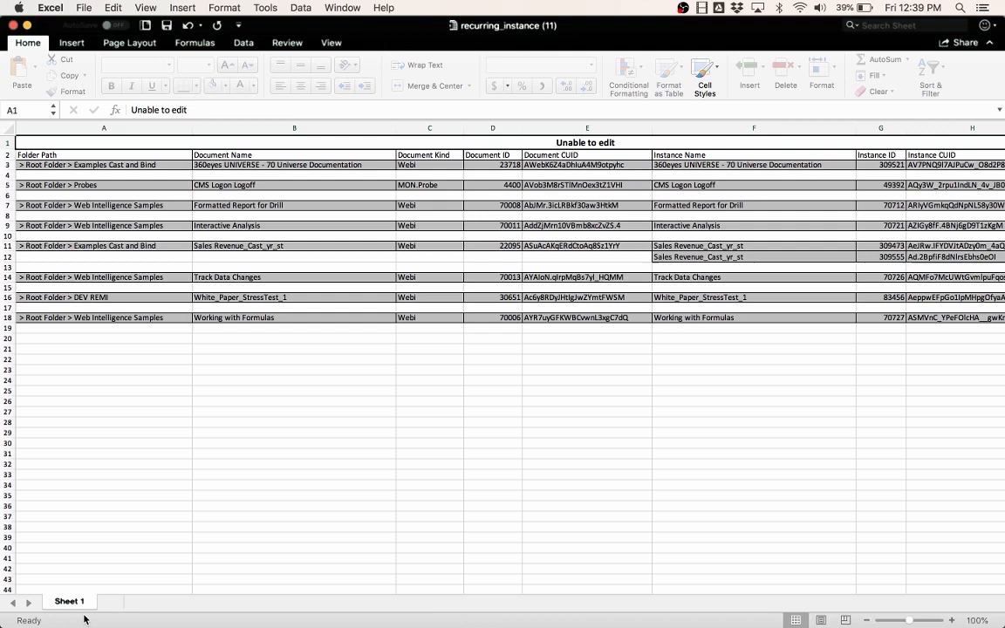
- View recurring_instance (11) in Excel, reaching the Destination Value and Owner columns
left_click(229, 345)
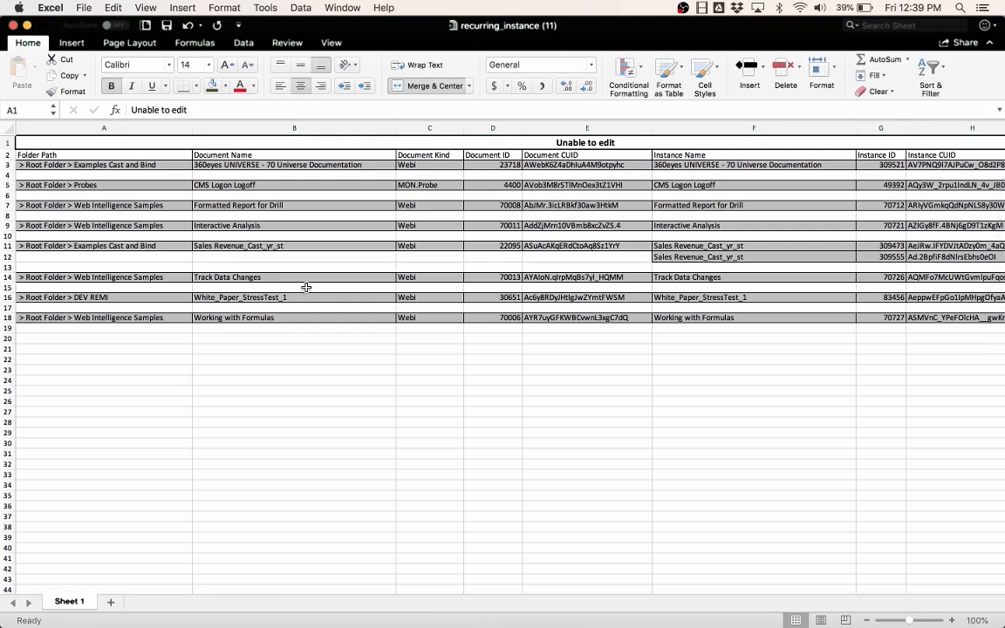
scroll("right", 3)
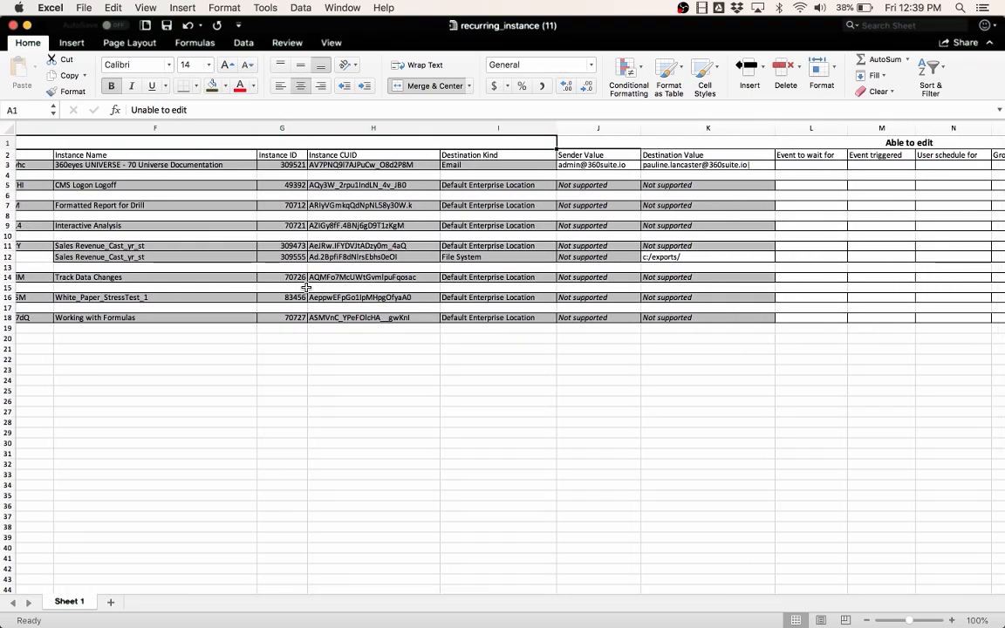
scroll("right", 3)
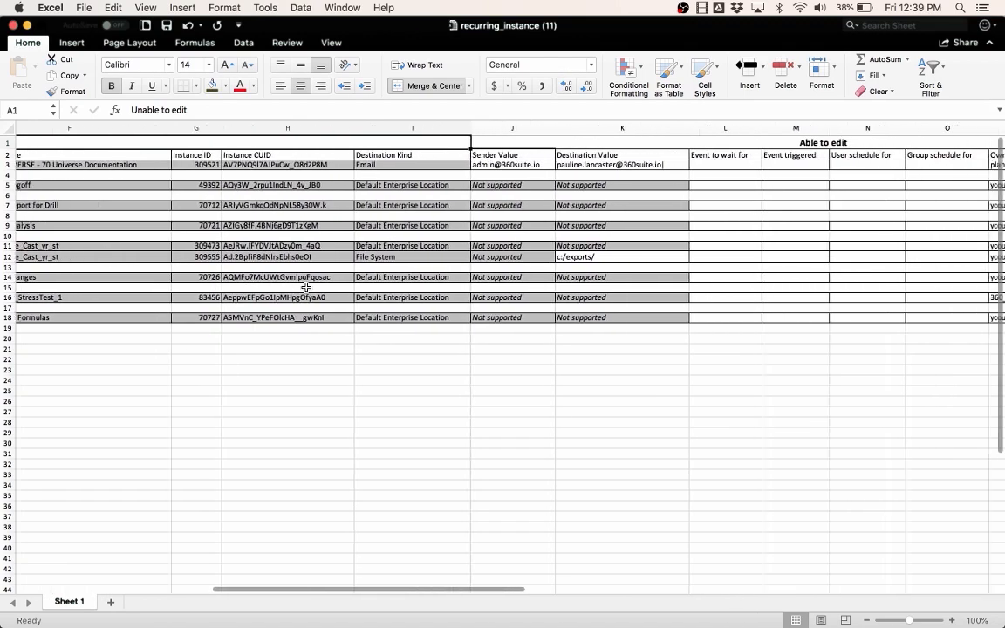
scroll("right", 3)
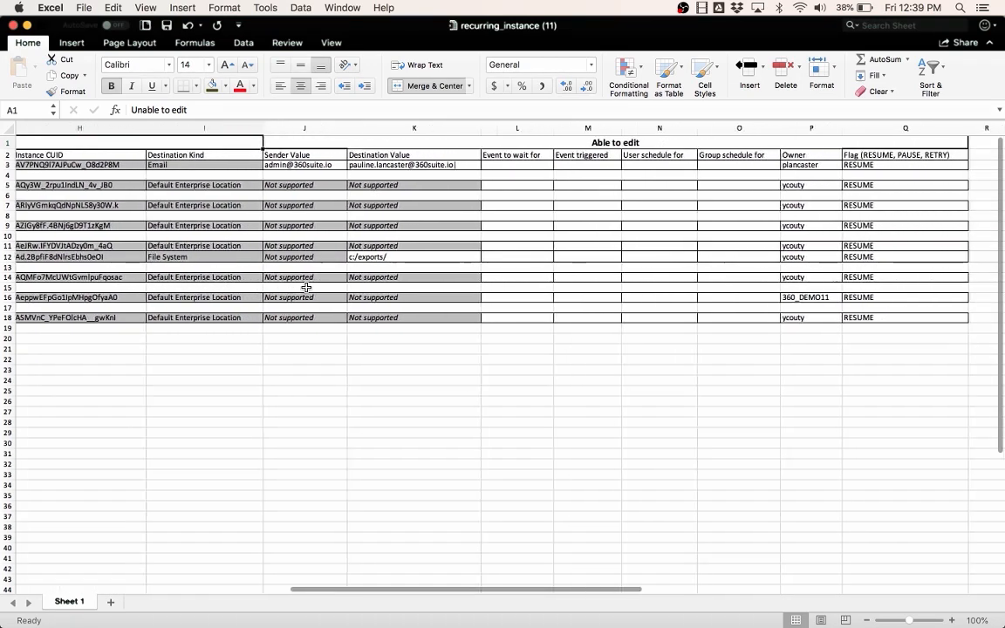
scroll("right", 3)
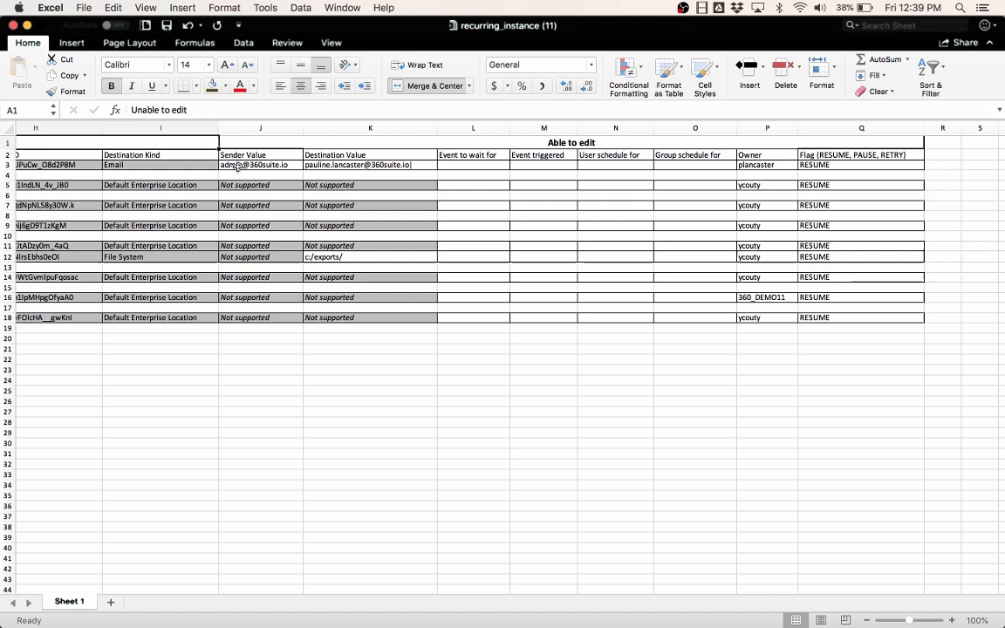
left_click(370, 164)
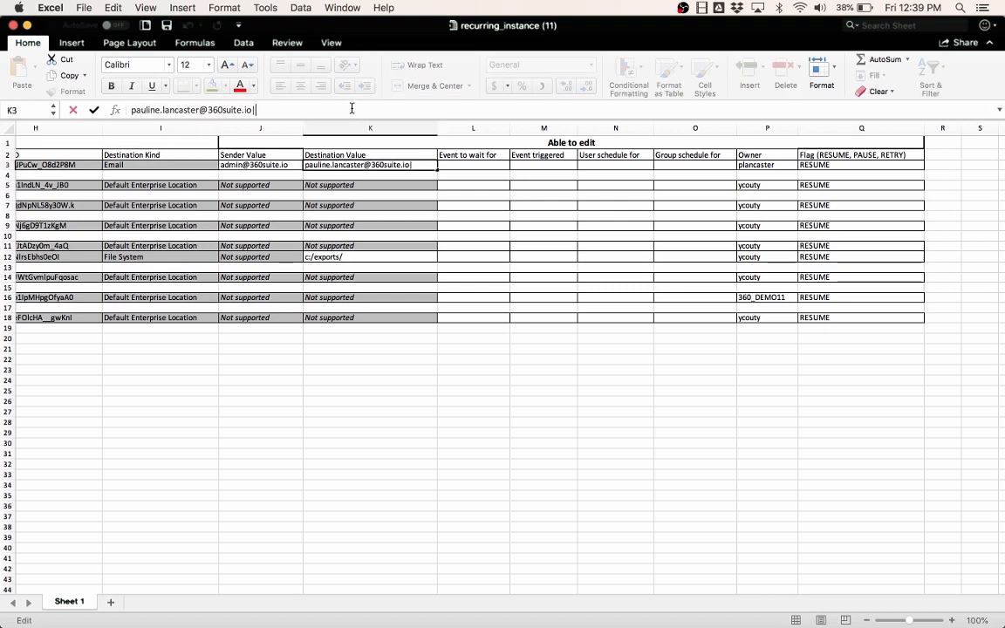
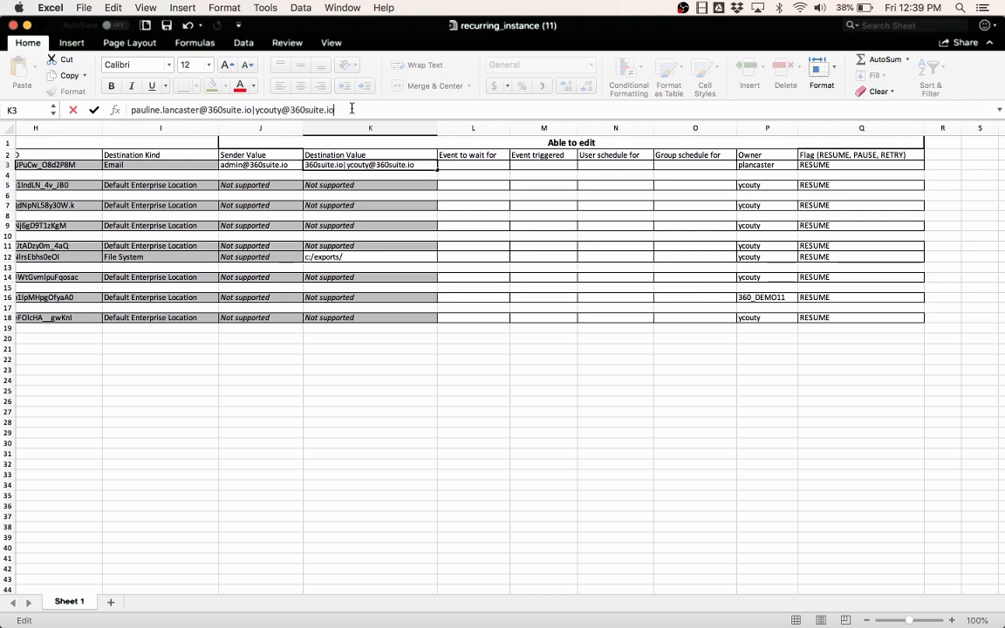
mouse_move(505, 232)
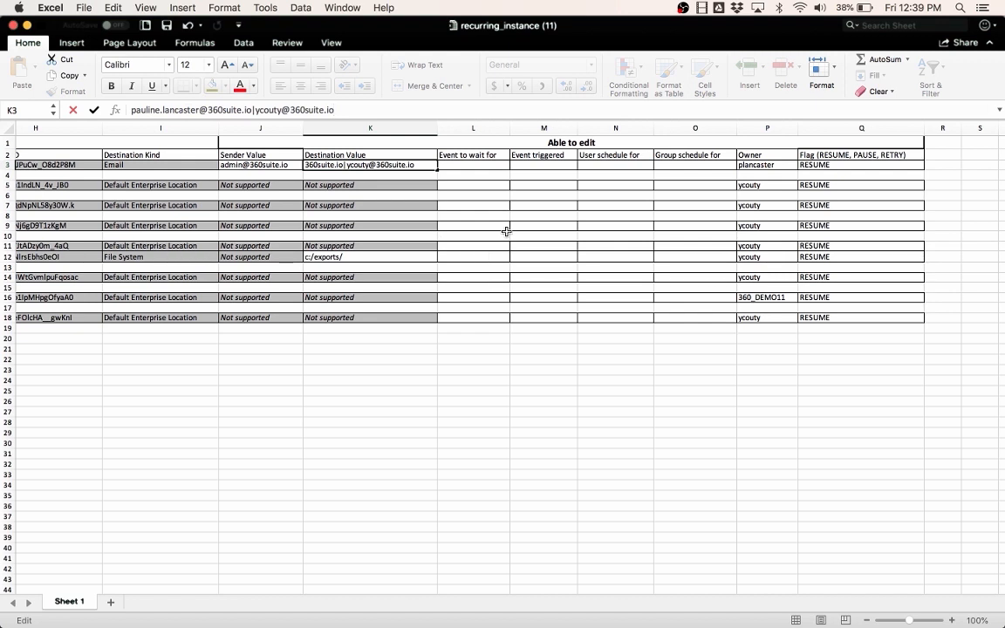
scroll("right", 3)
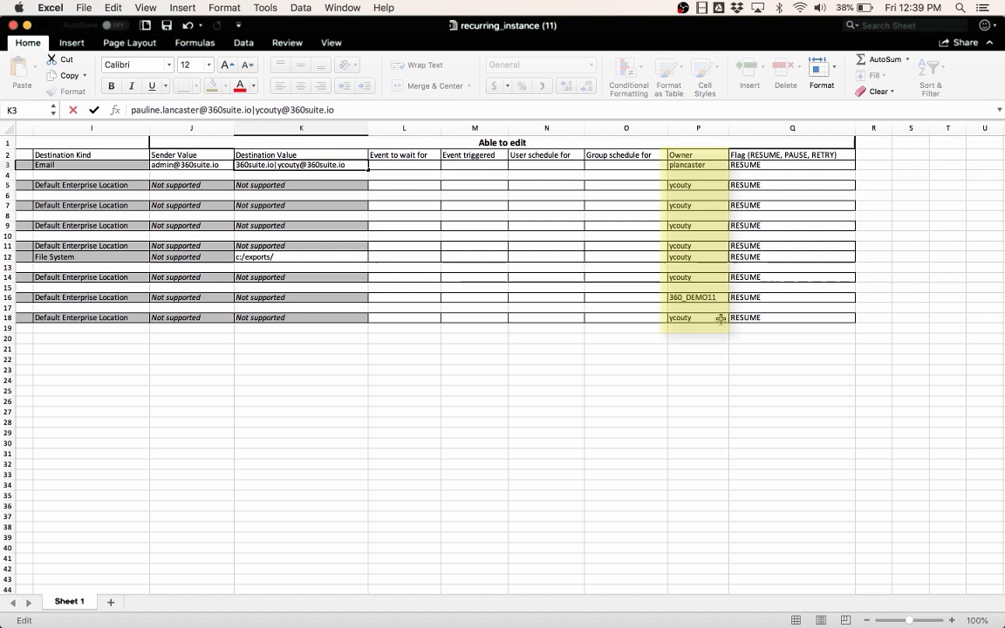
left_click(698, 244)
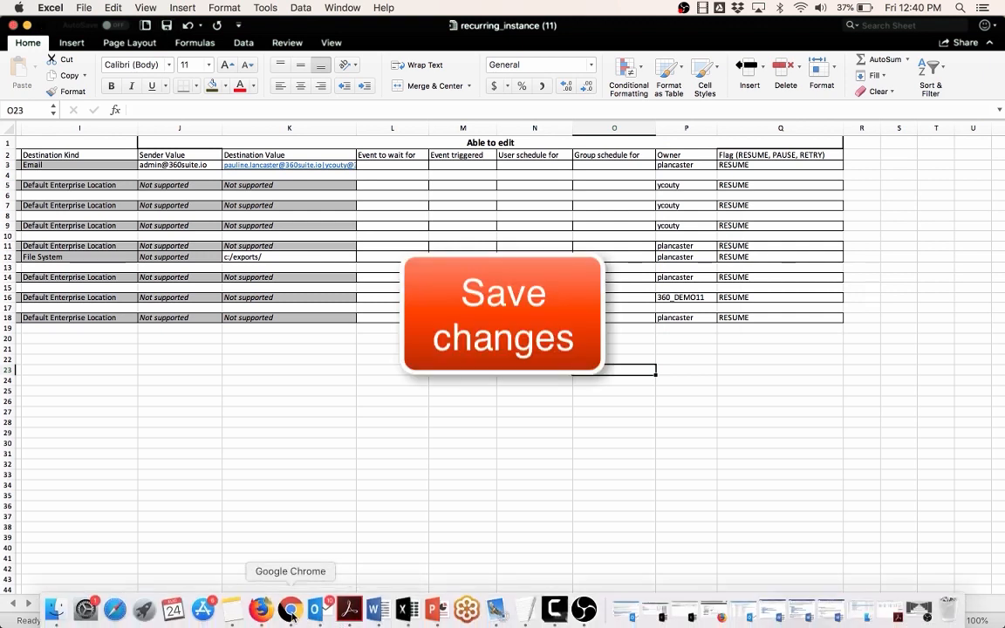
- Back in 360Suite, import recurring_instance (11).xlsx from Downloads
left_click(262, 609)
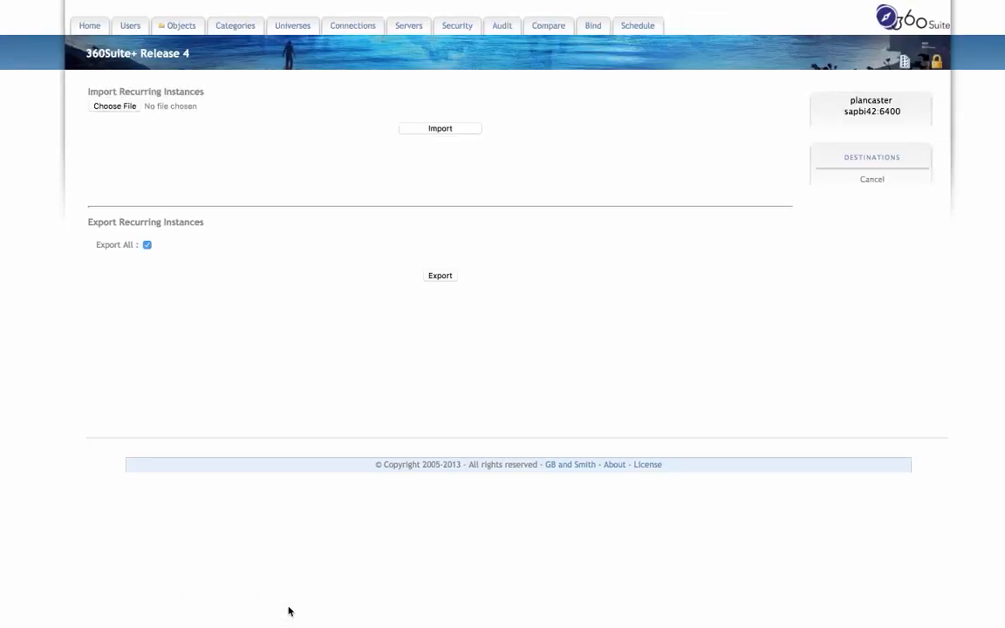
left_click(112, 106)
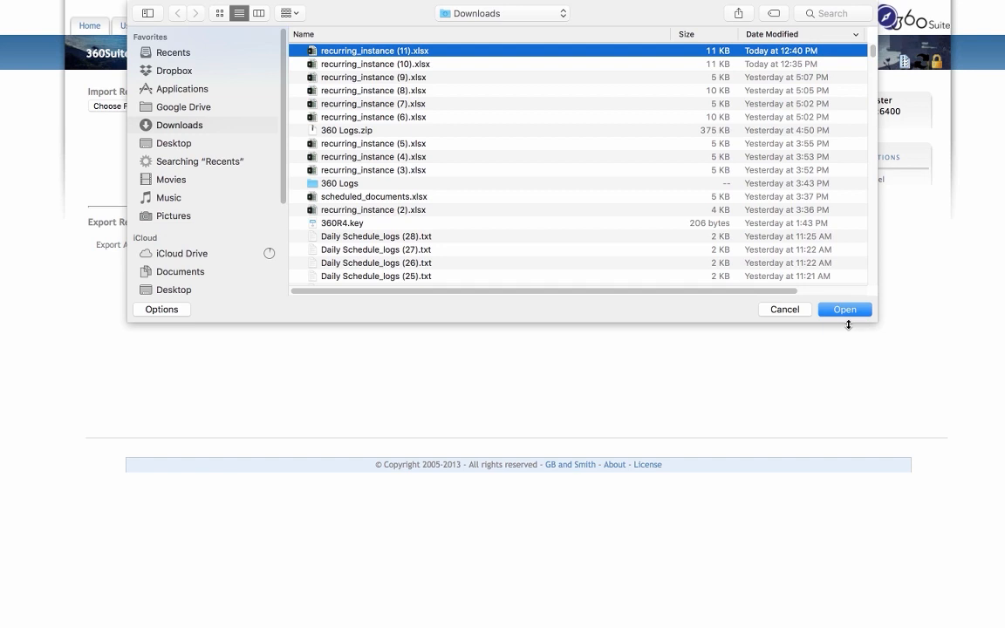
left_click(842, 309)
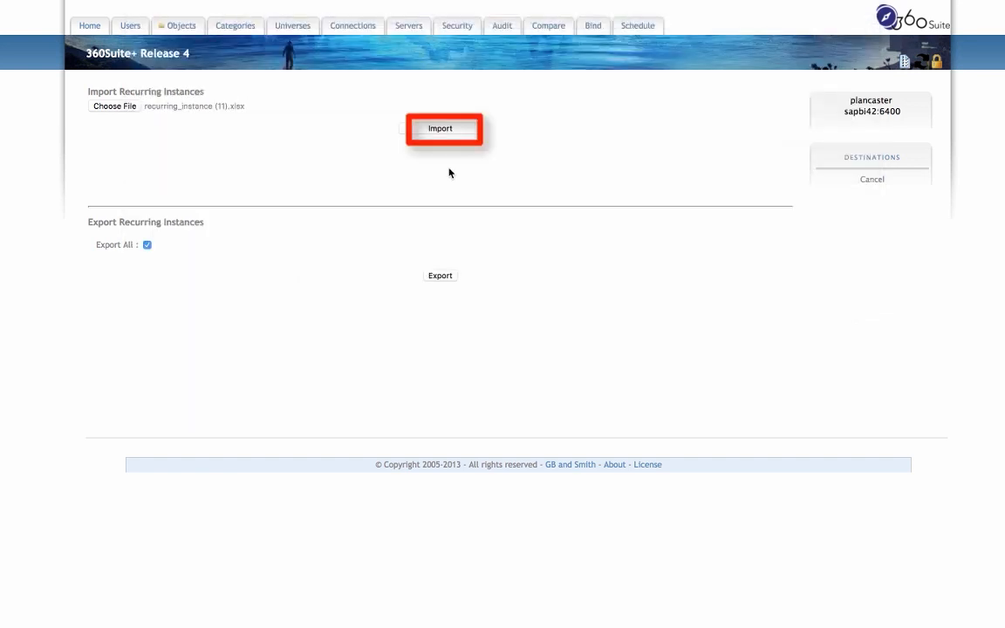
left_click(440, 129)
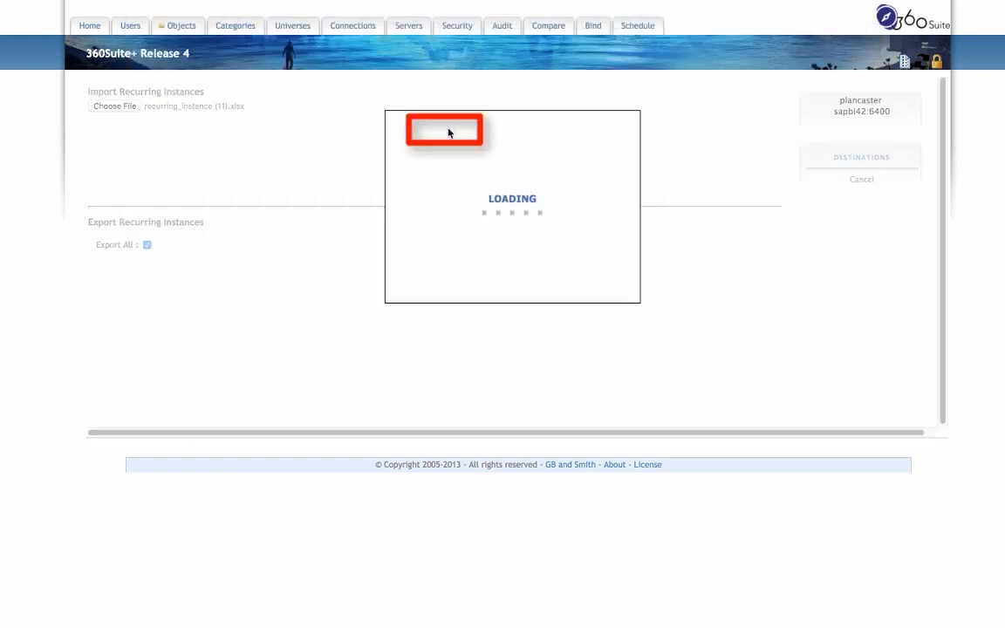
left_click(447, 129)
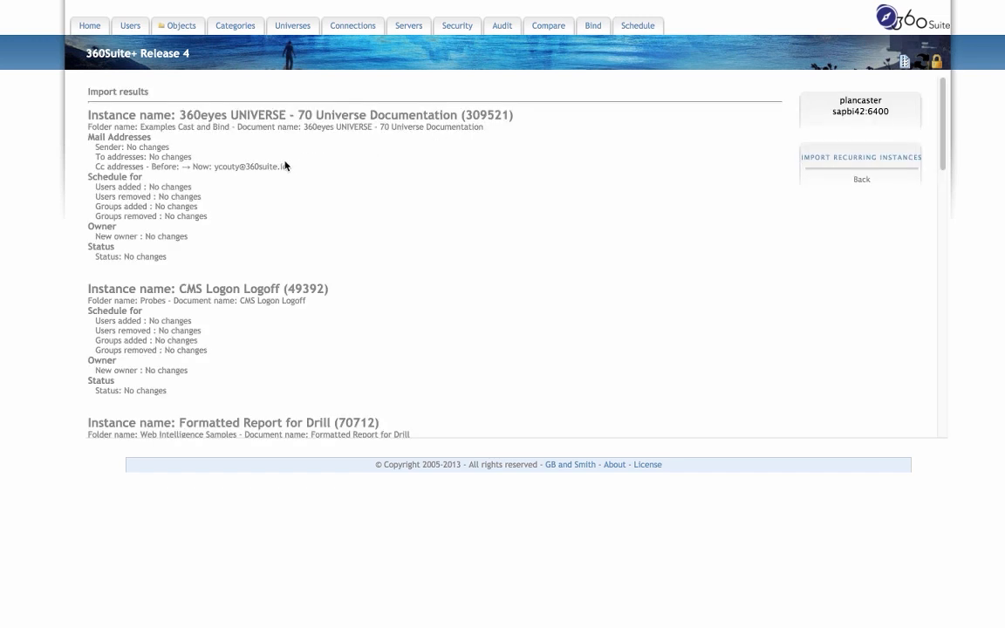
- Scroll through the import results for recipient and owner changes, then go Back
scroll("down", 3)
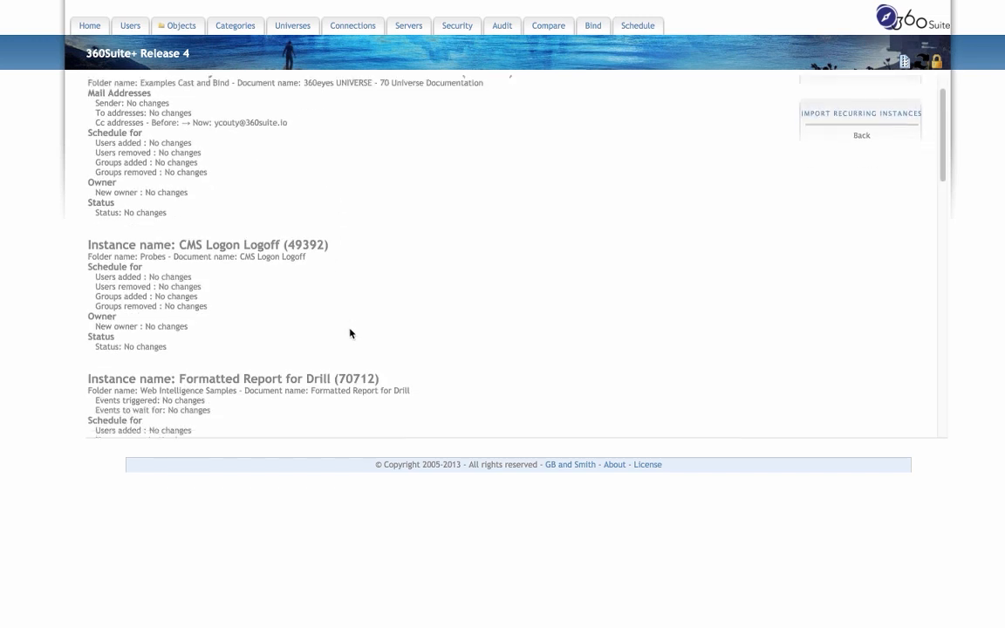
scroll("down", 3)
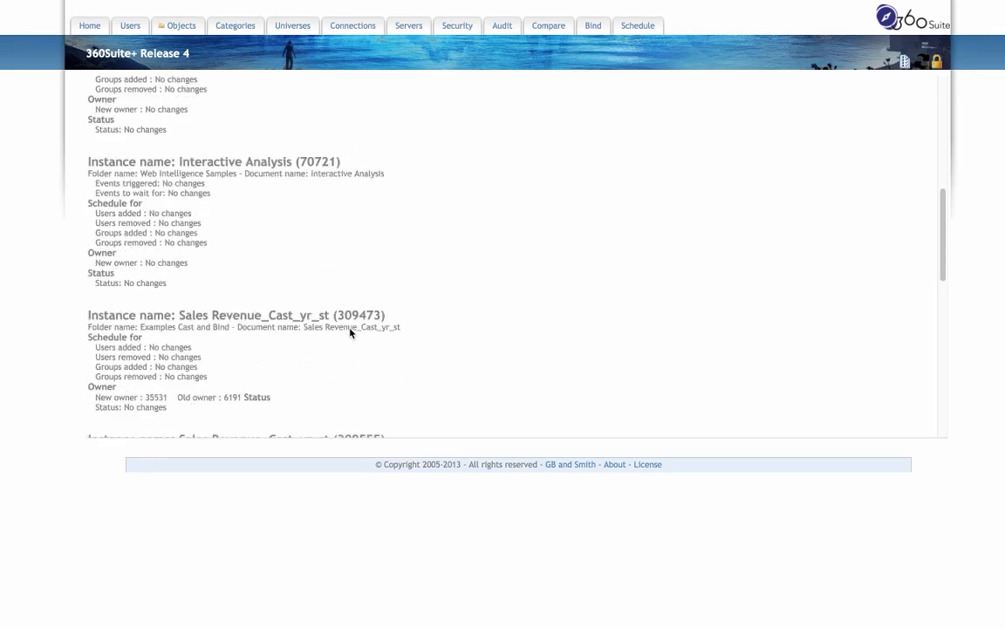
scroll("down", 3)
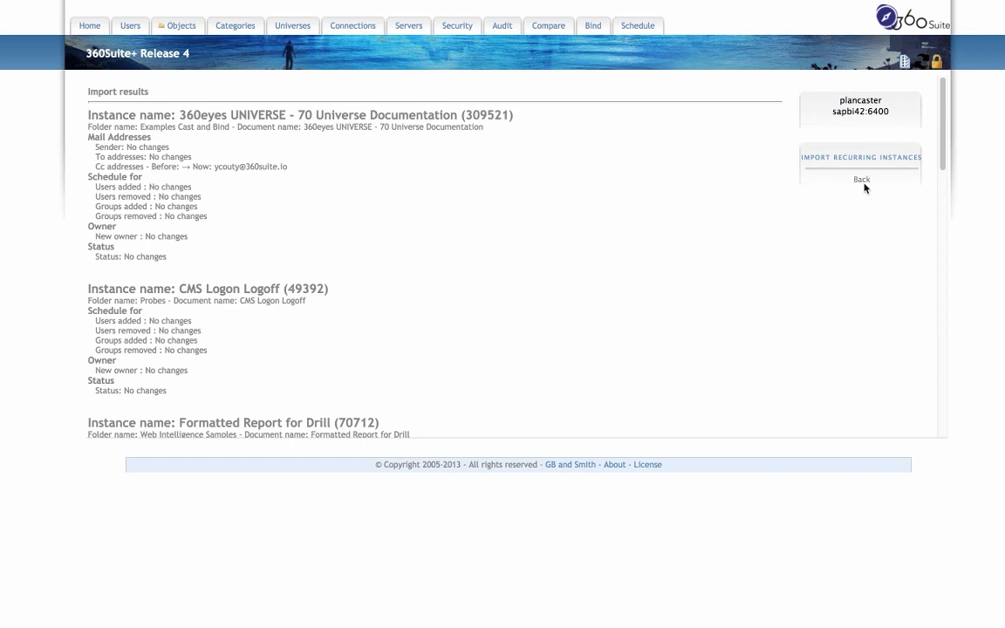
left_click(862, 185)
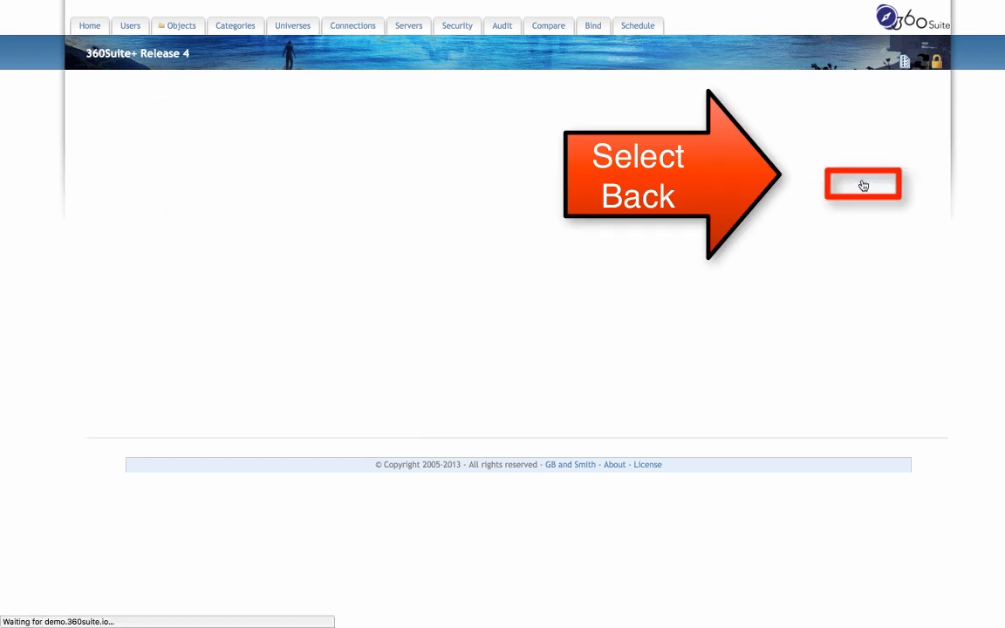
left_click(862, 185)
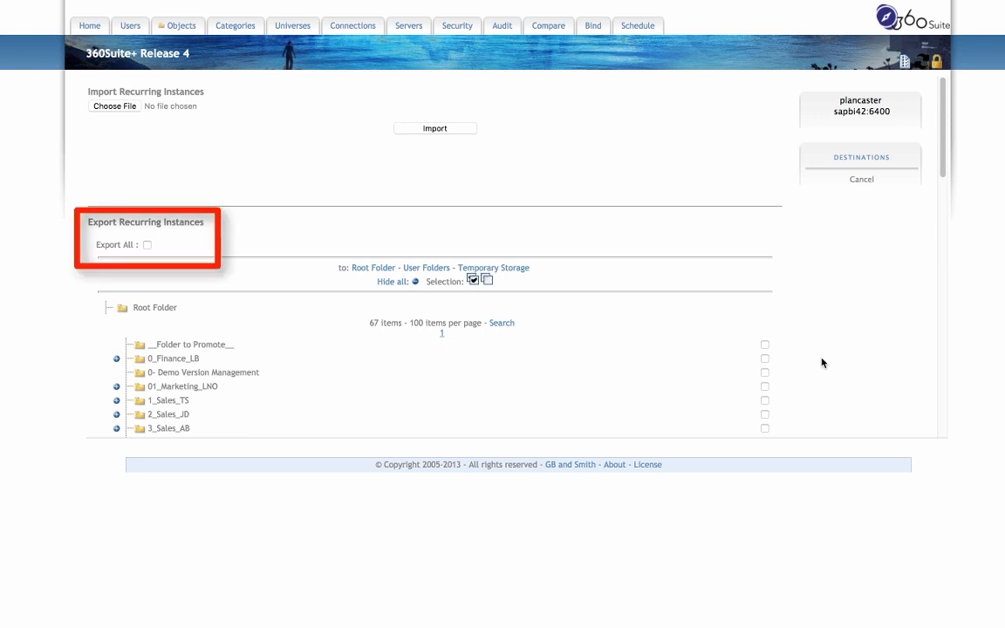
- Export all recurring instances again, producing recurring_instance (12)
left_click(147, 244)
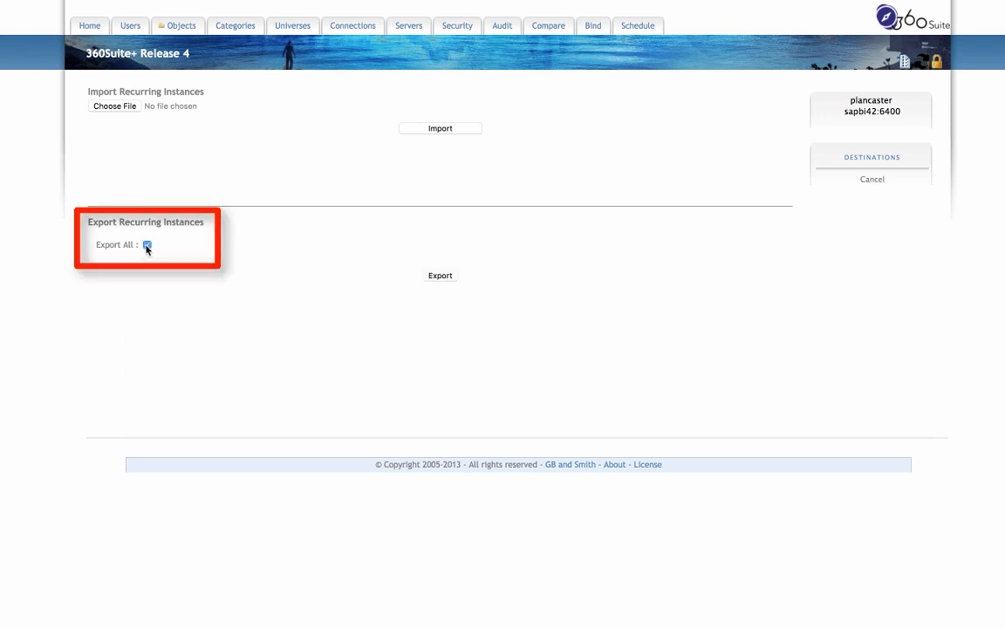
left_click(439, 276)
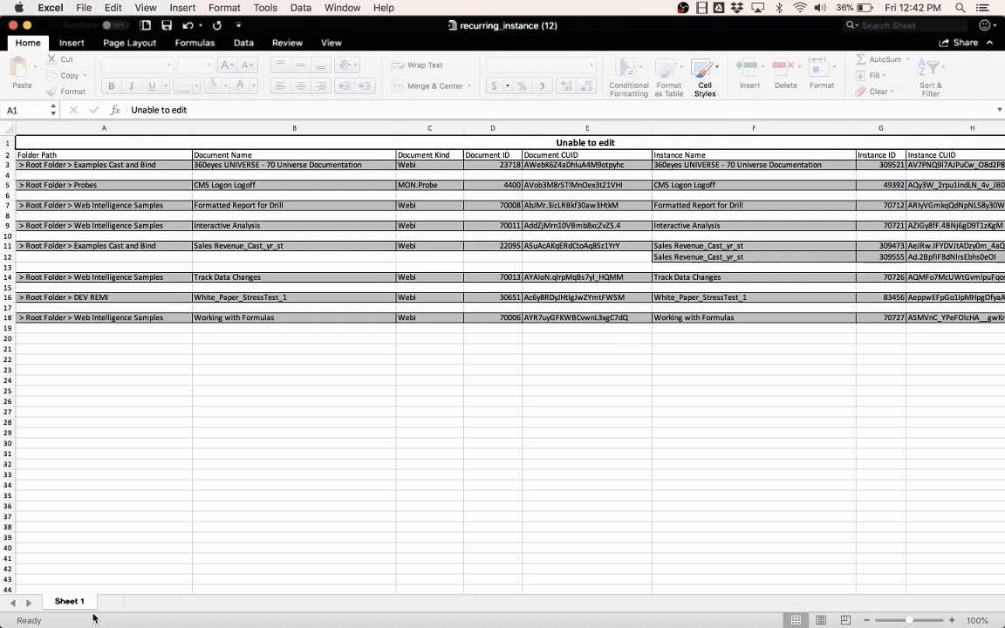
- Check cell K3 in recurring_instance (12) shows both email recipients and the new owners
scroll("right", 3)
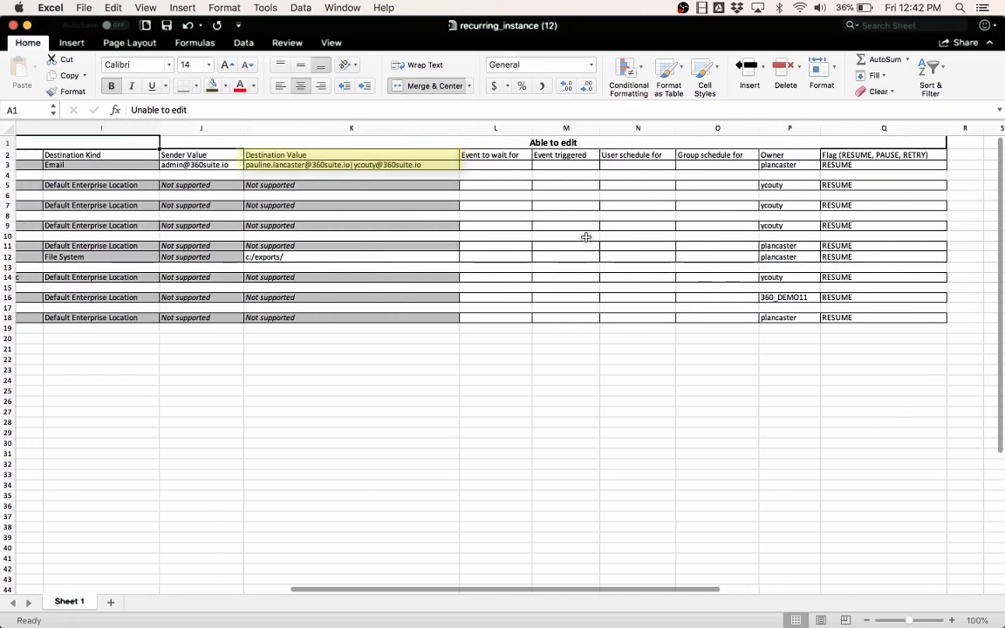
left_click(352, 164)
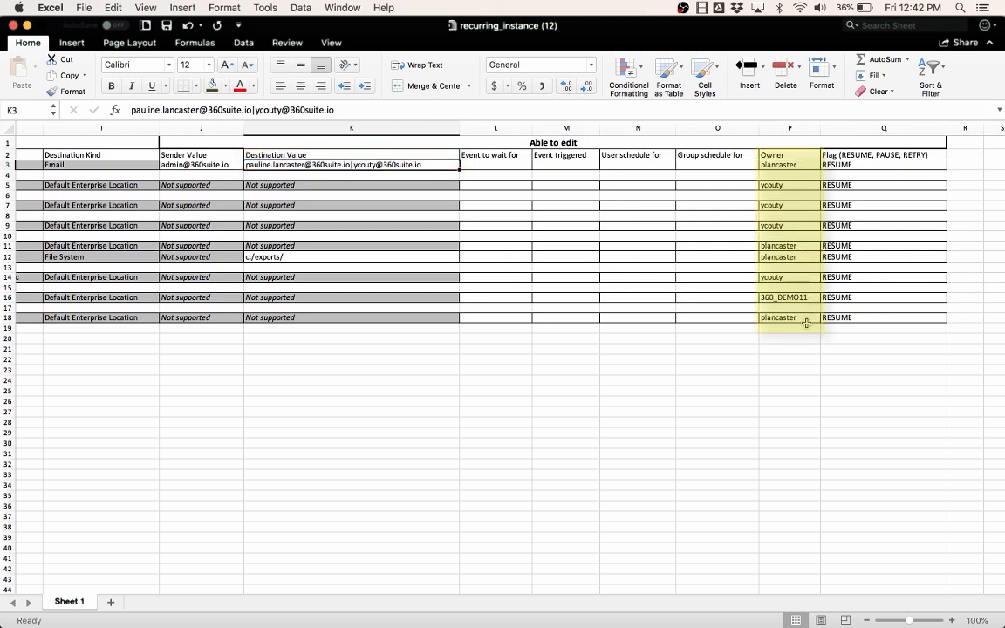
mouse_move(671, 344)
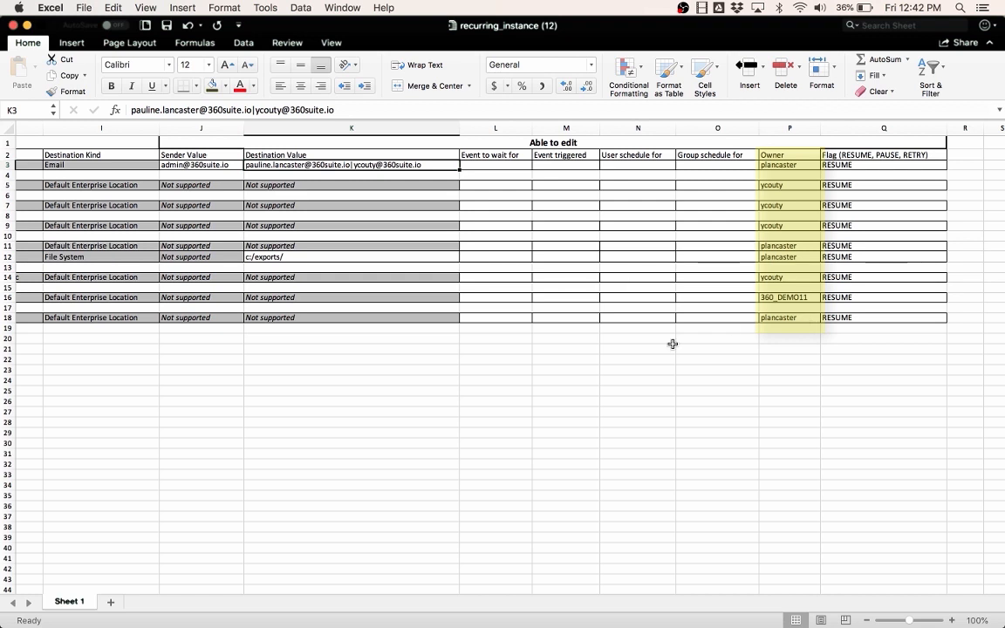
mouse_move(561, 502)
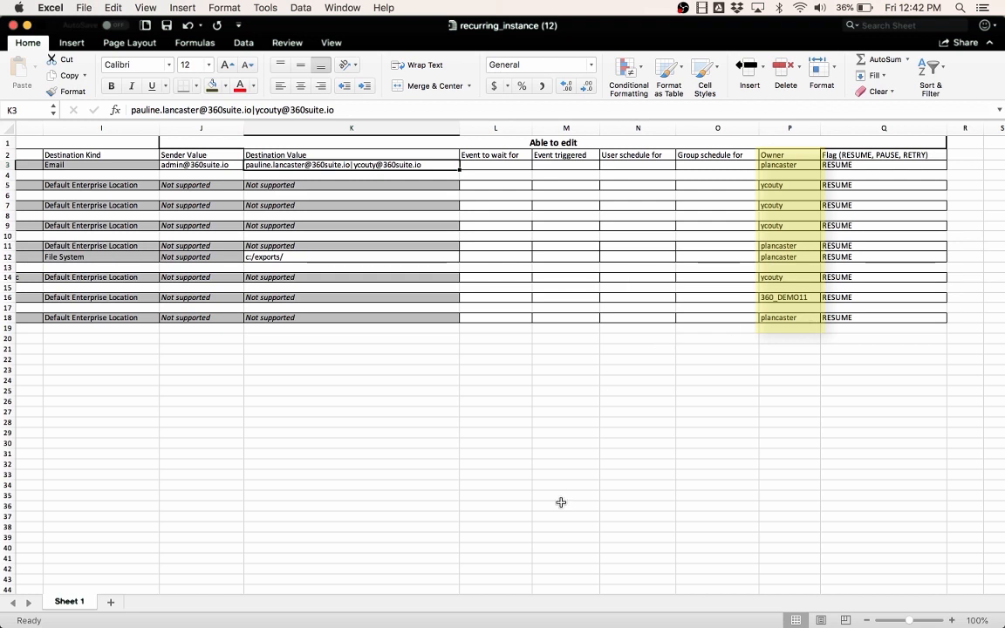